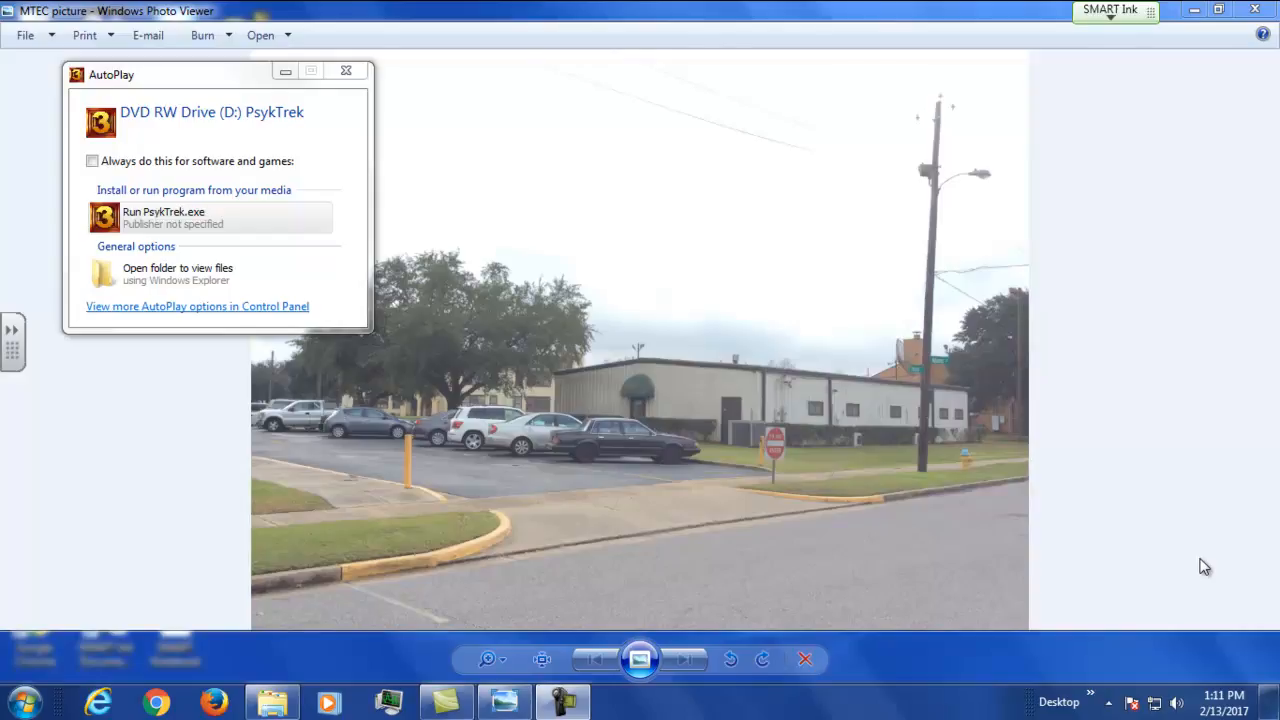
mouse_move(647, 393)
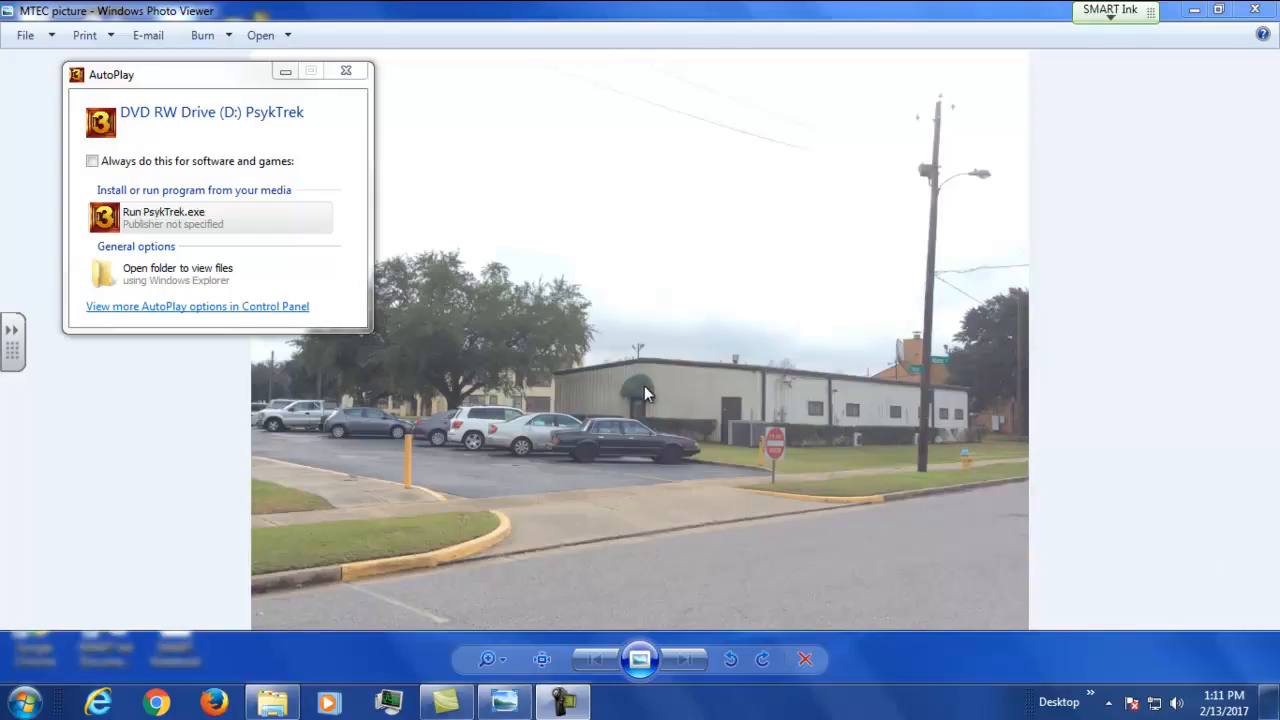
mouse_move(432, 383)
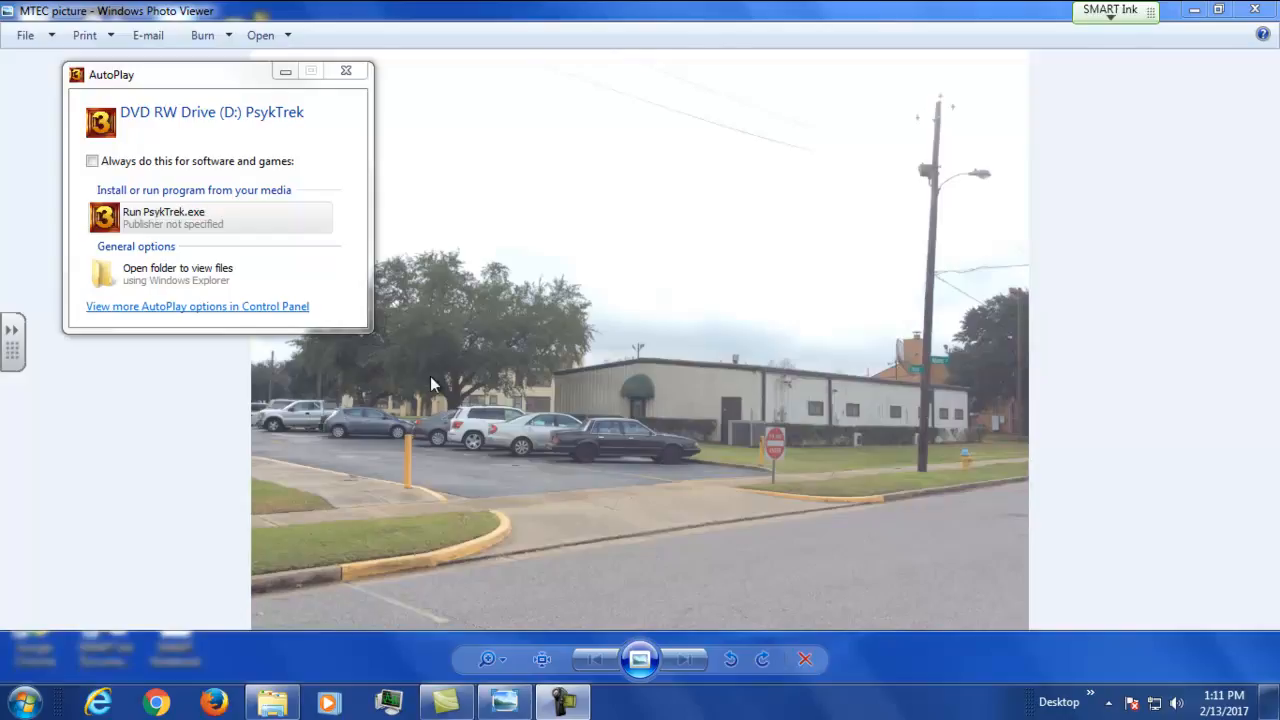
mouse_move(640, 416)
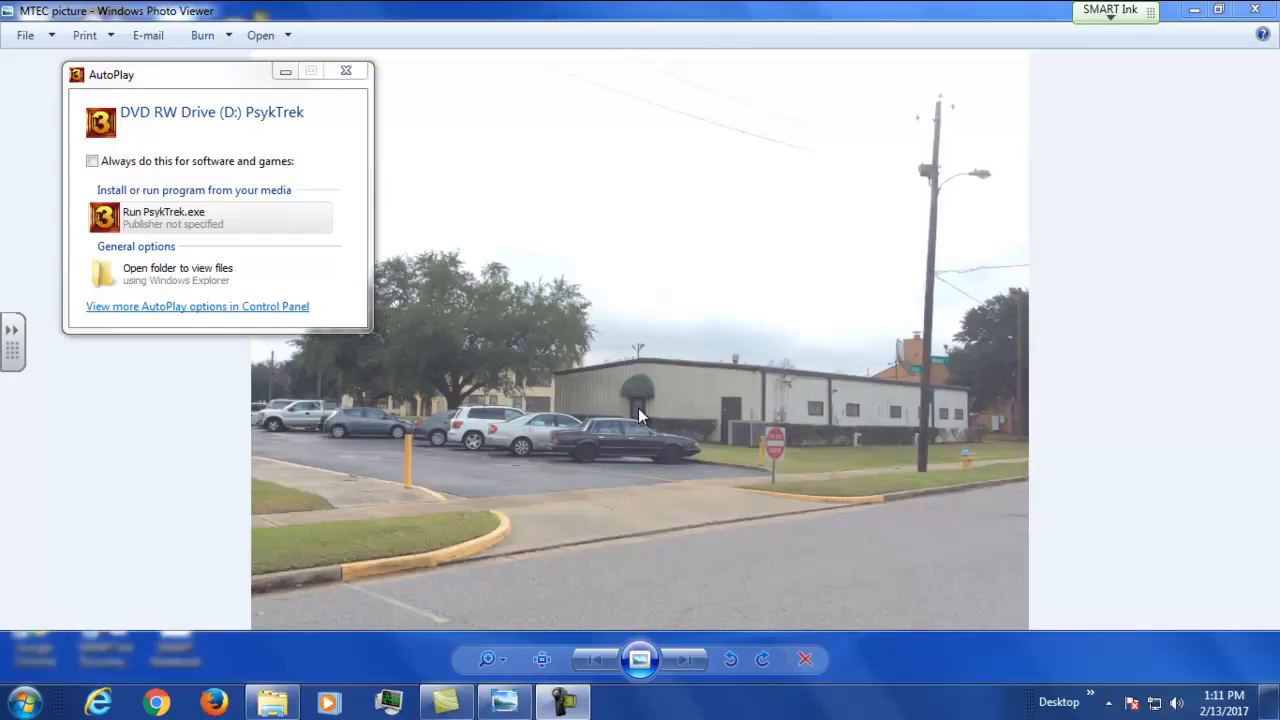
mouse_move(680, 420)
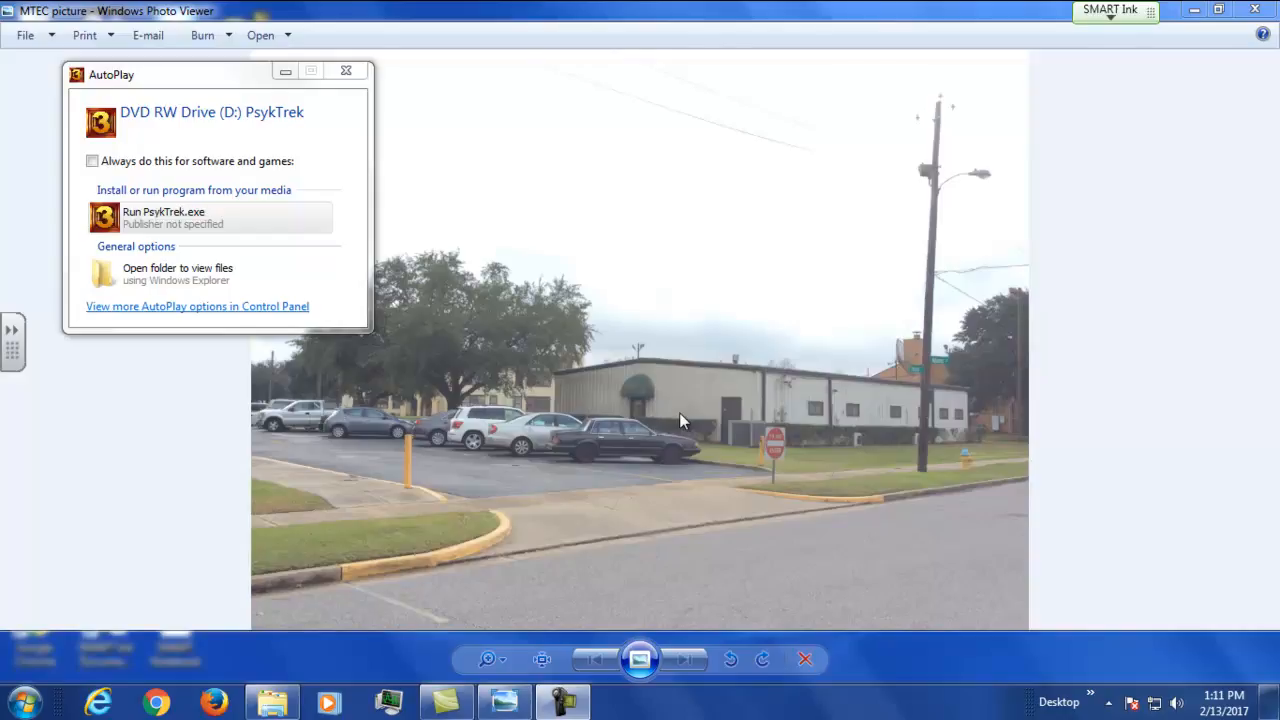
mouse_move(687, 398)
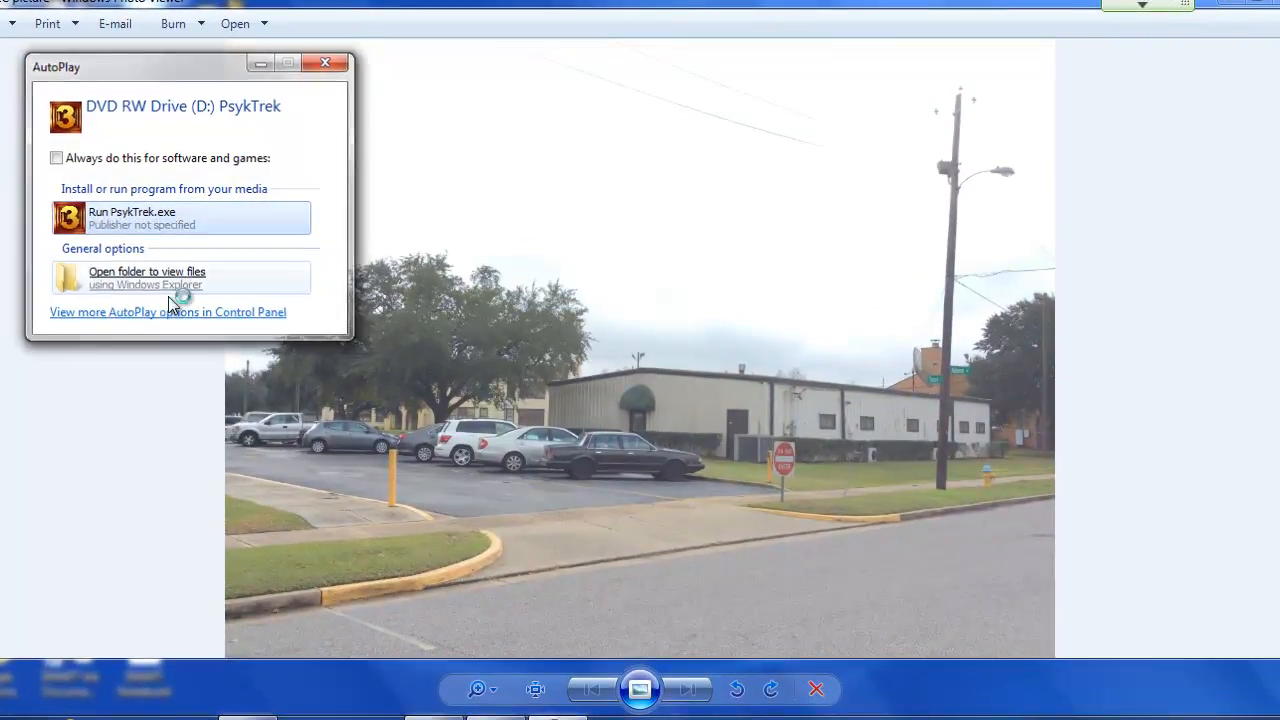
Step: Run PsykTrek.exe from the disc, start past the Welcome screen and skip the student profile
left_click(132, 217)
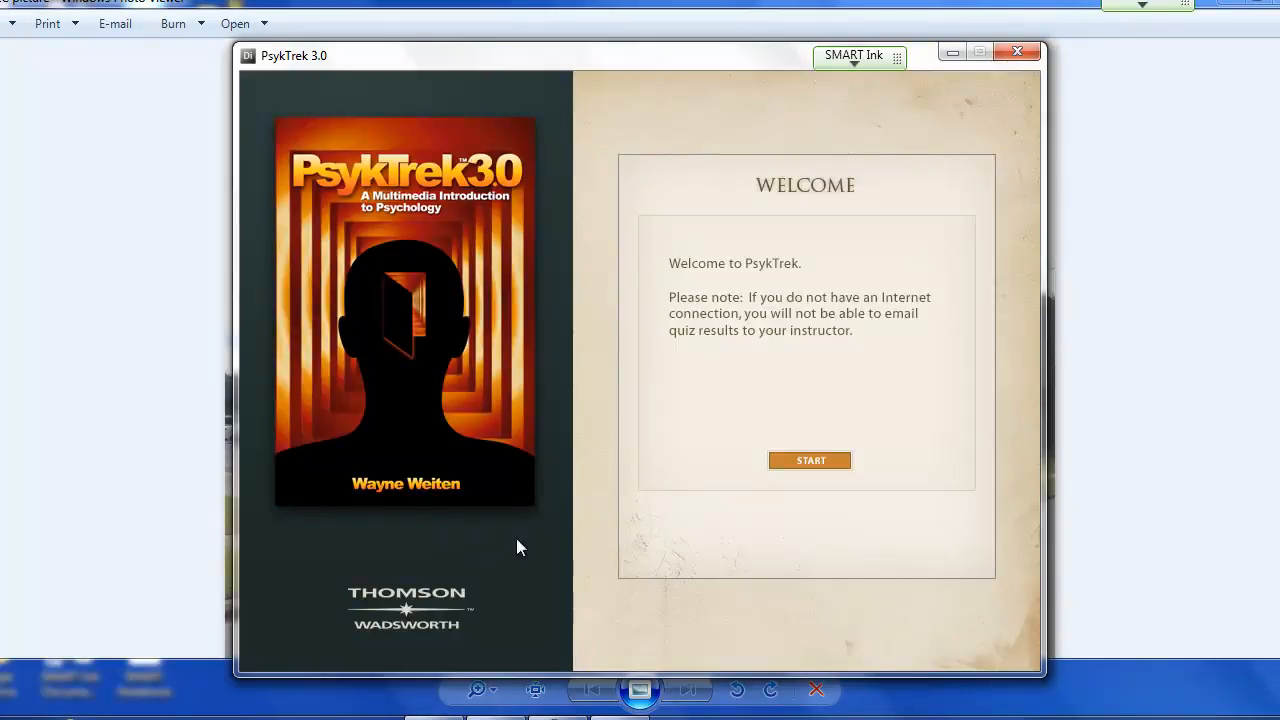
left_click(810, 460)
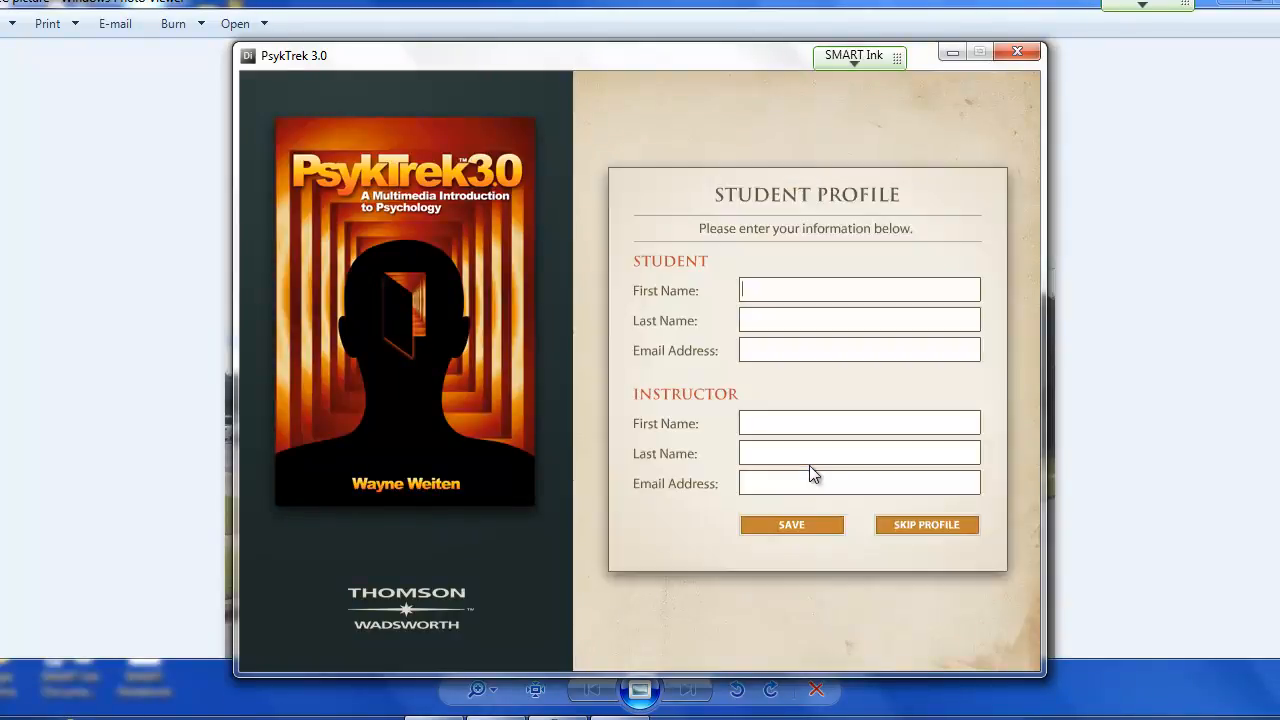
mouse_move(735, 551)
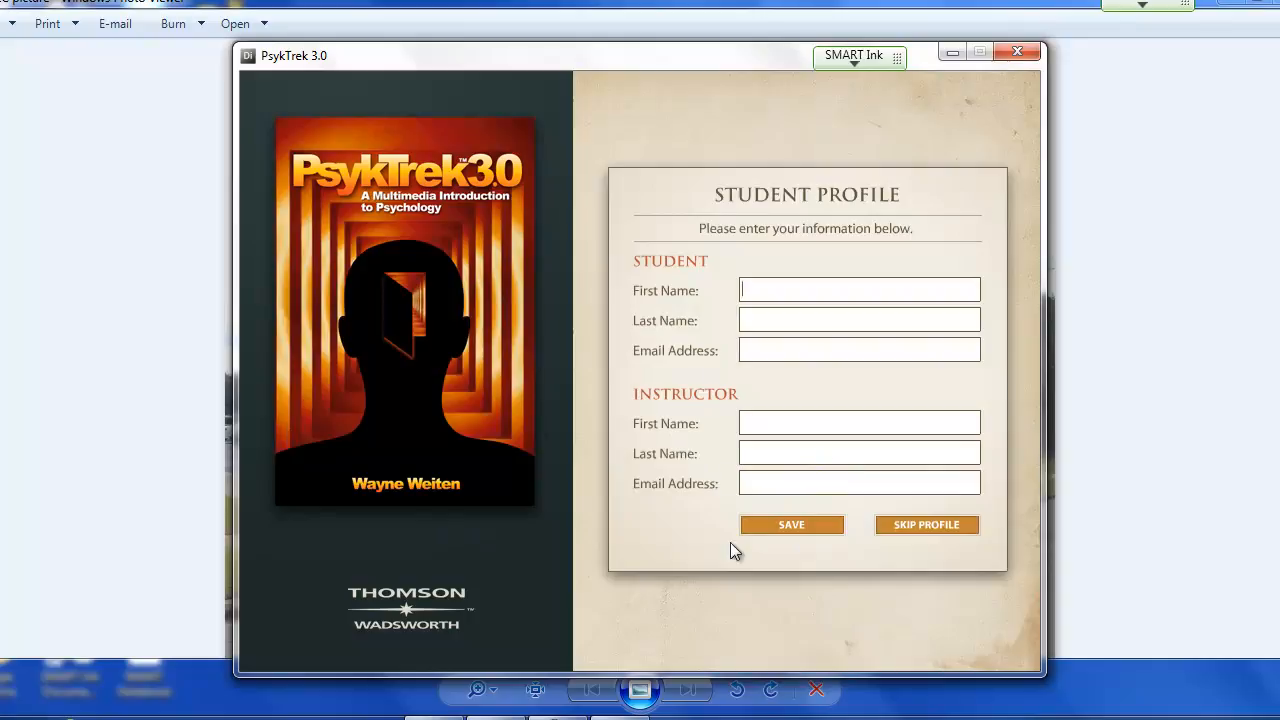
left_click(925, 525)
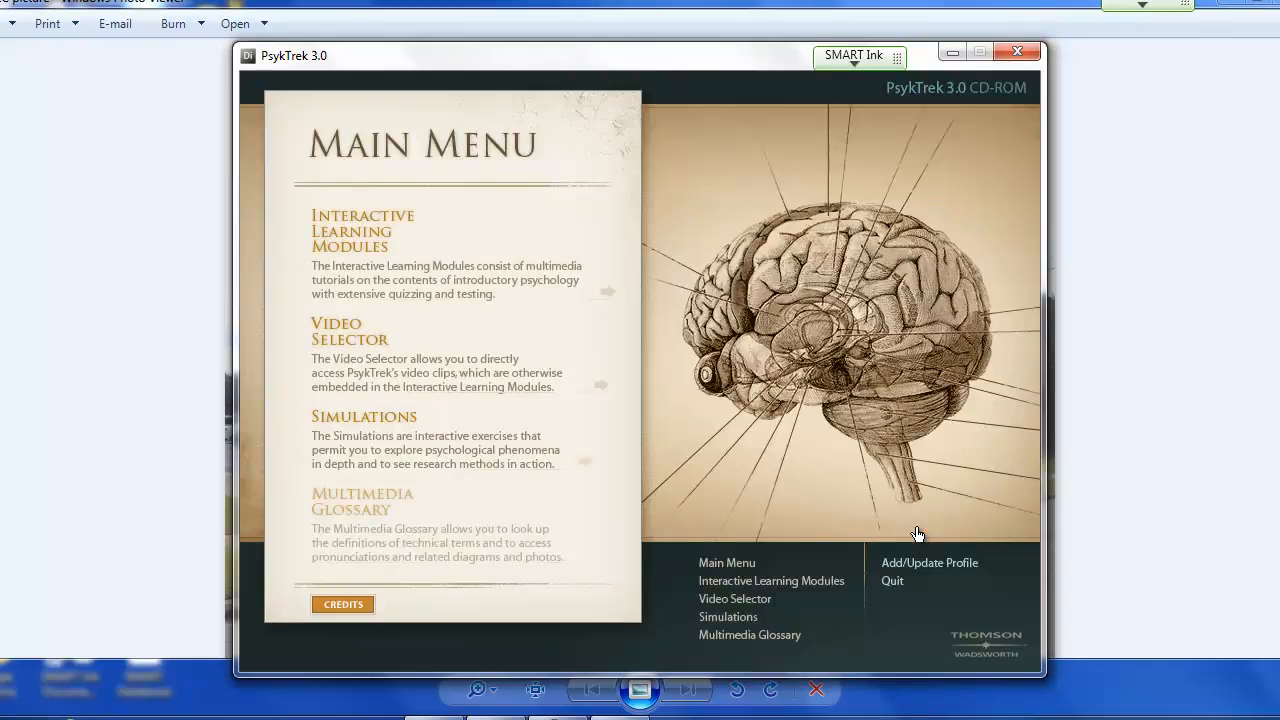
mouse_move(355, 264)
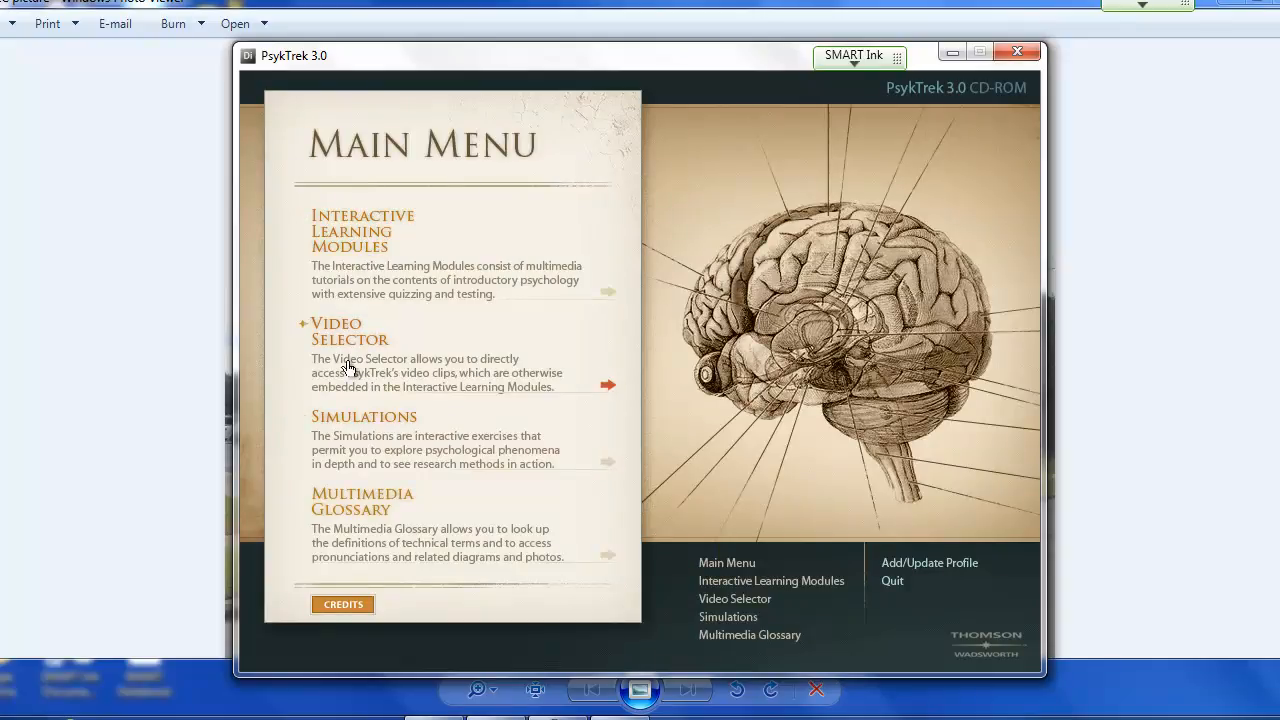
mouse_move(363, 231)
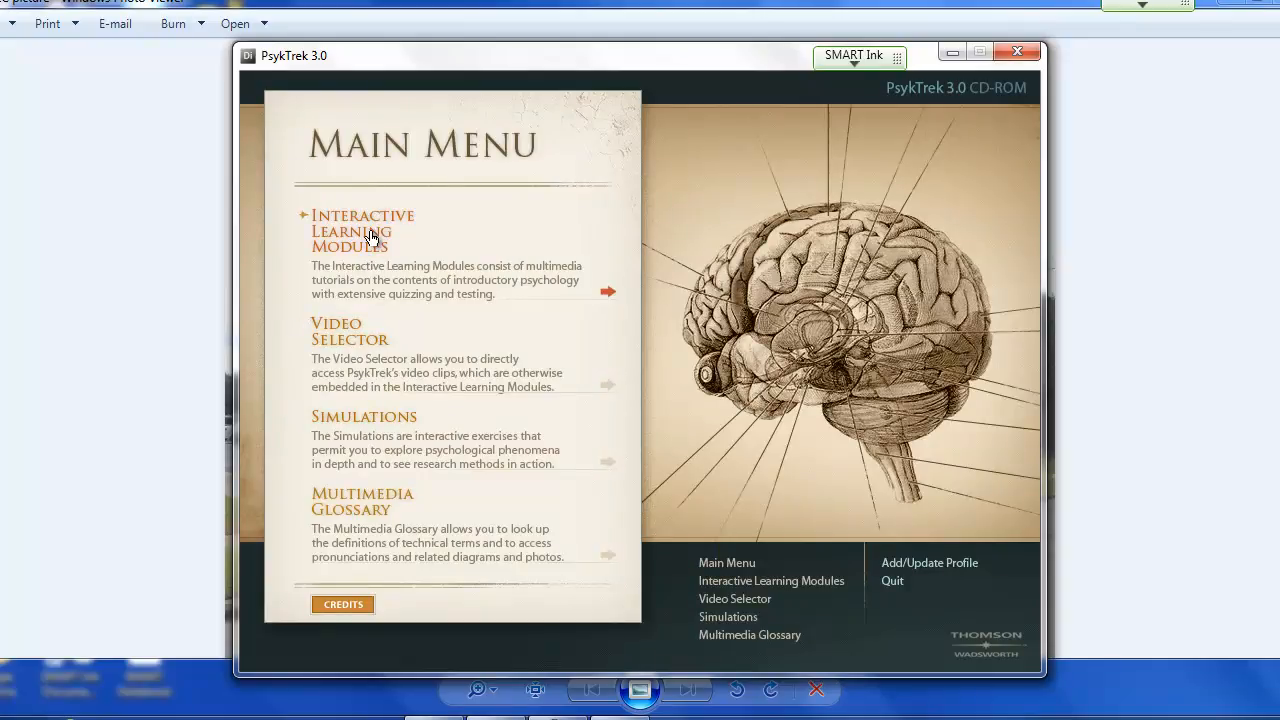
Step: Enter Interactive Learning Modules from the Main Menu, showing Unit 1 History & Methods
left_click(362, 223)
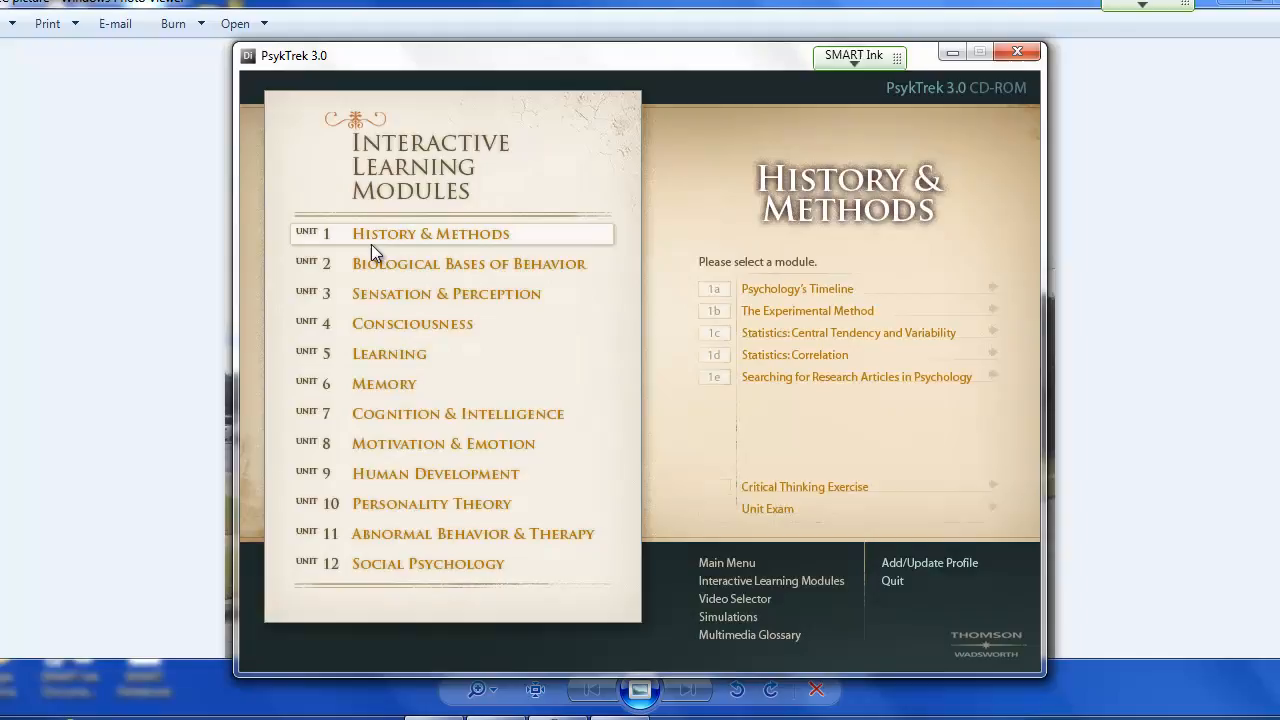
mouse_move(489, 391)
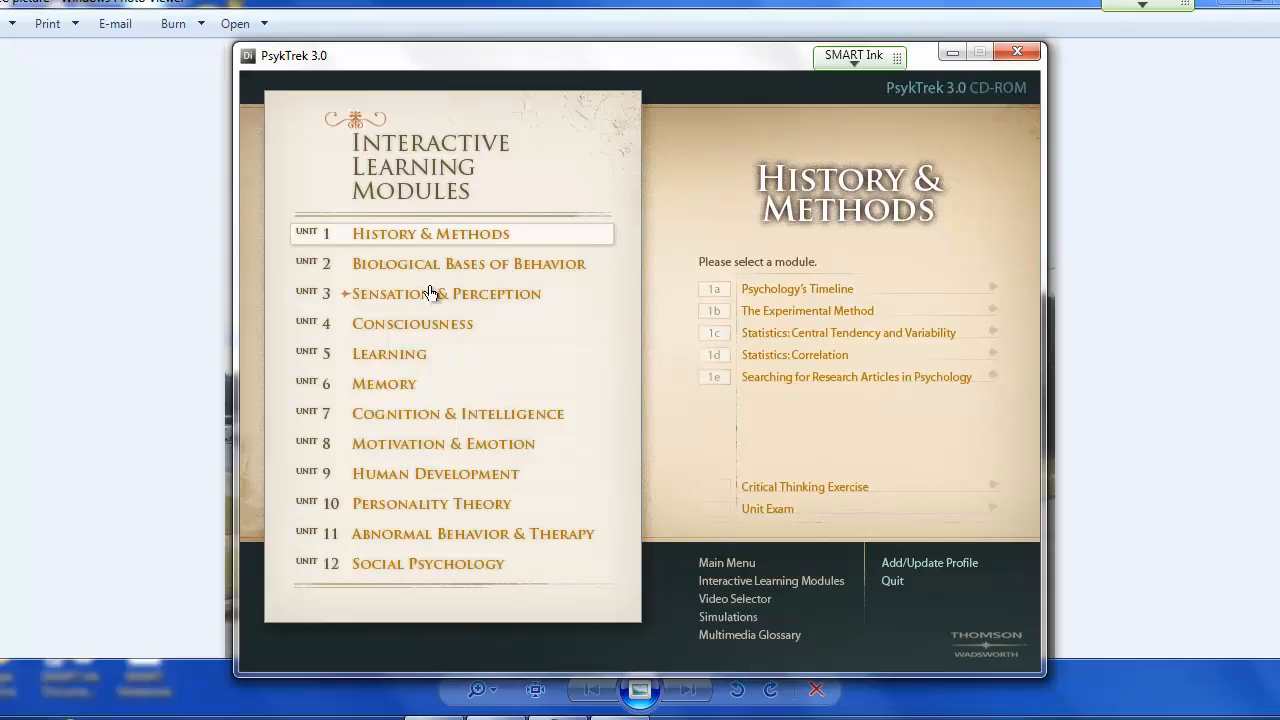
mouse_move(497, 330)
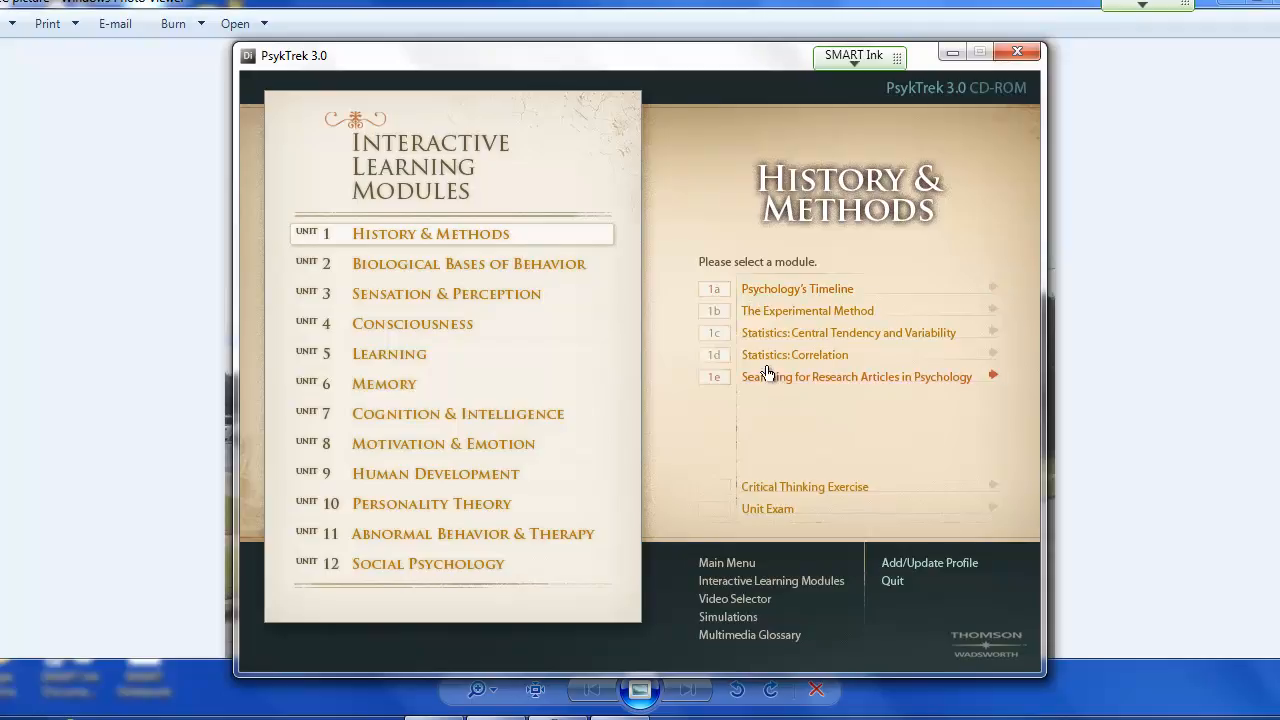
mouse_move(765, 302)
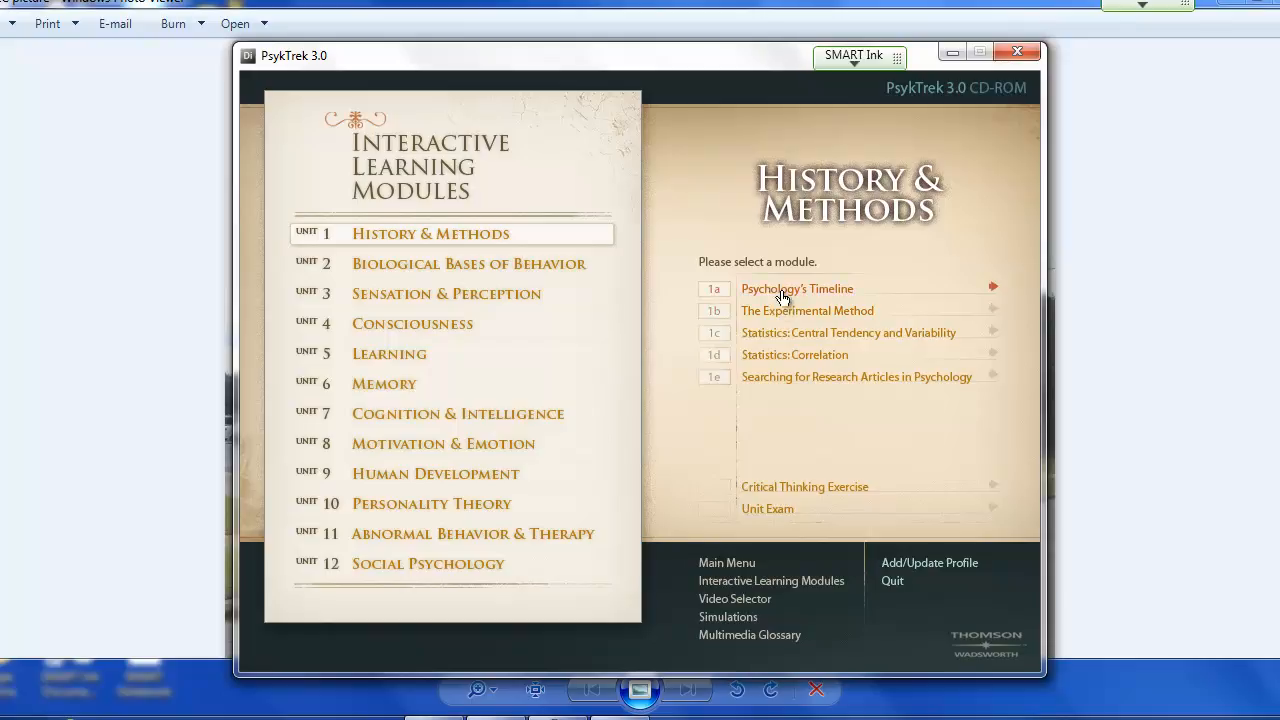
mouse_move(817, 277)
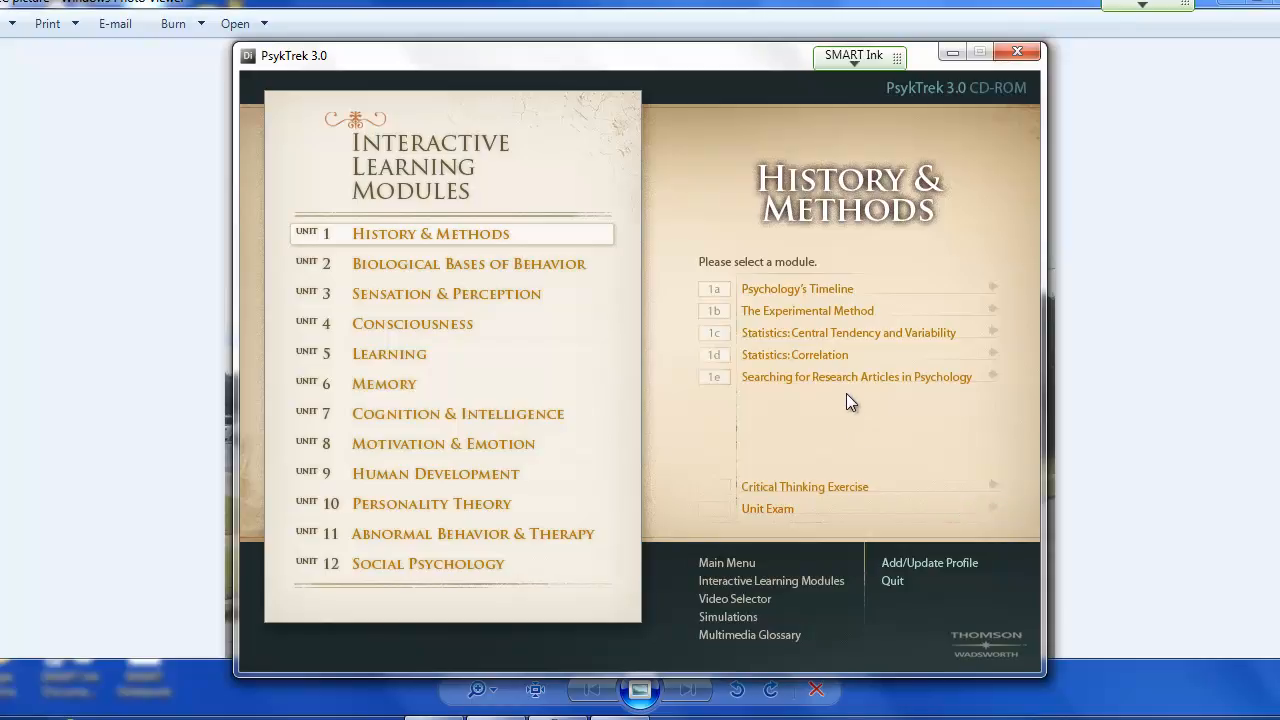
mouse_move(806, 311)
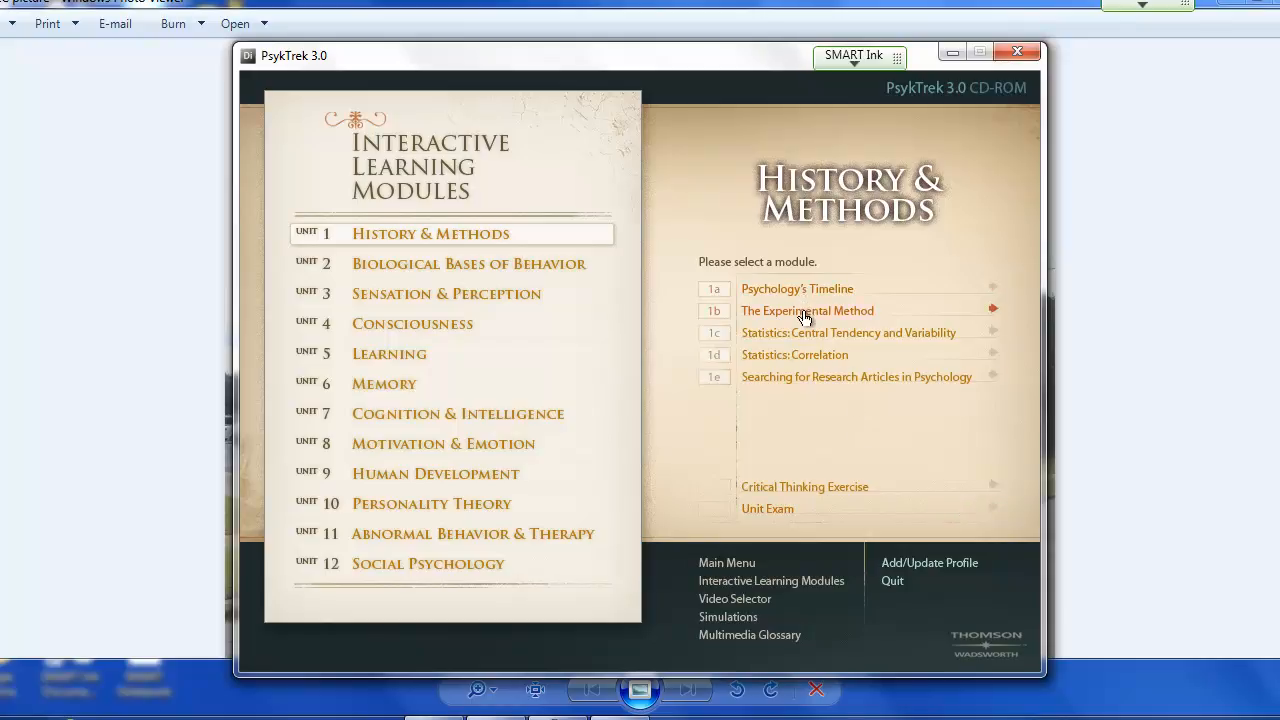
Step: Enter module 1b, The Experimental Method, and begin 'Independent and dependent variables'
left_click(807, 310)
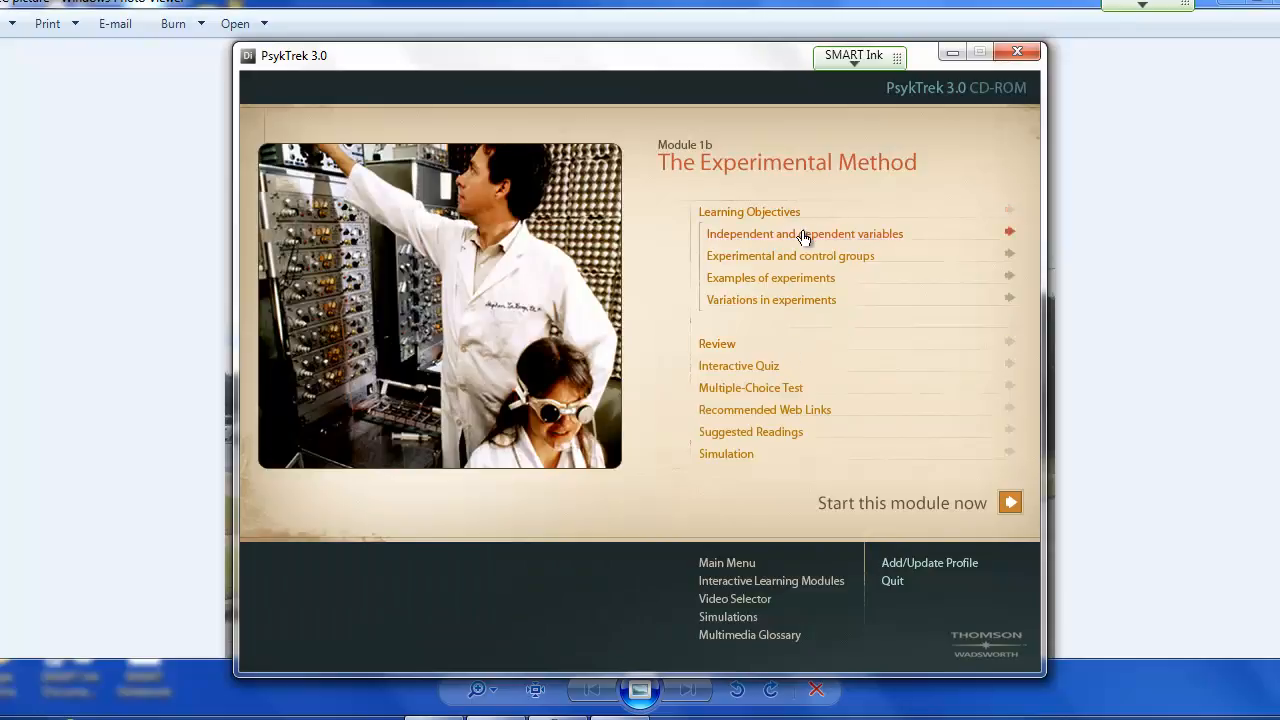
mouse_move(997, 241)
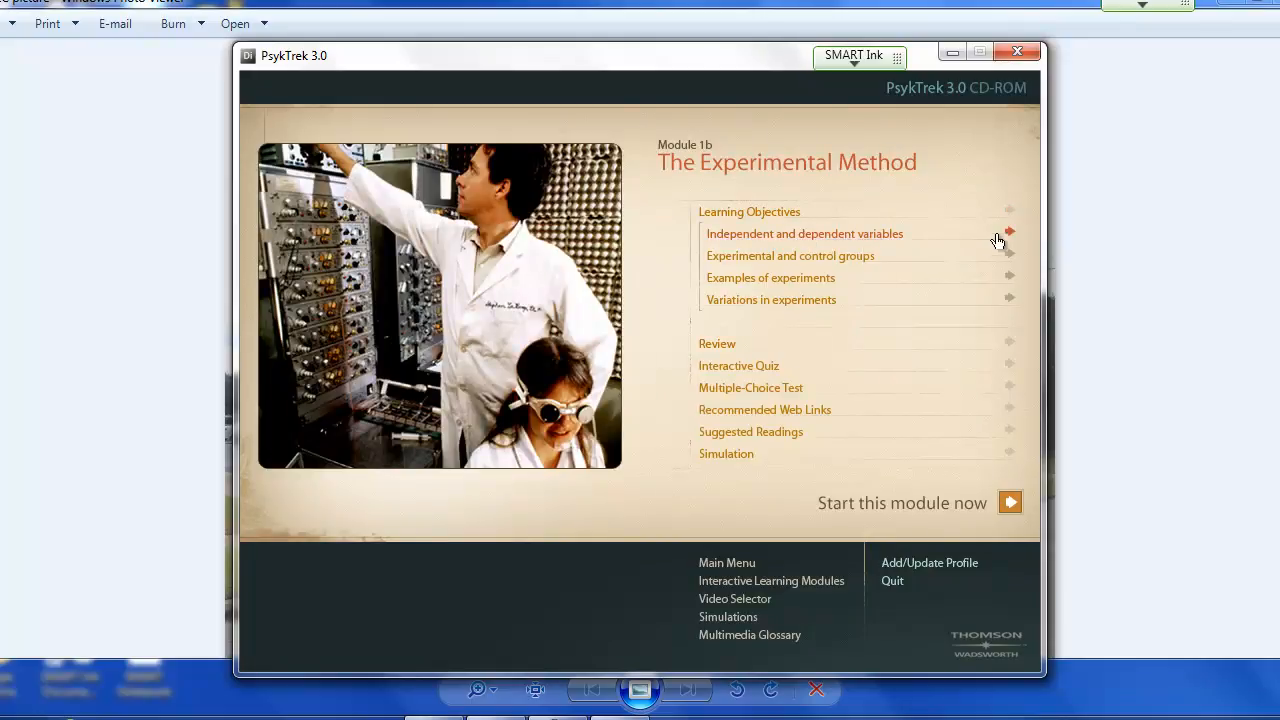
left_click(803, 233)
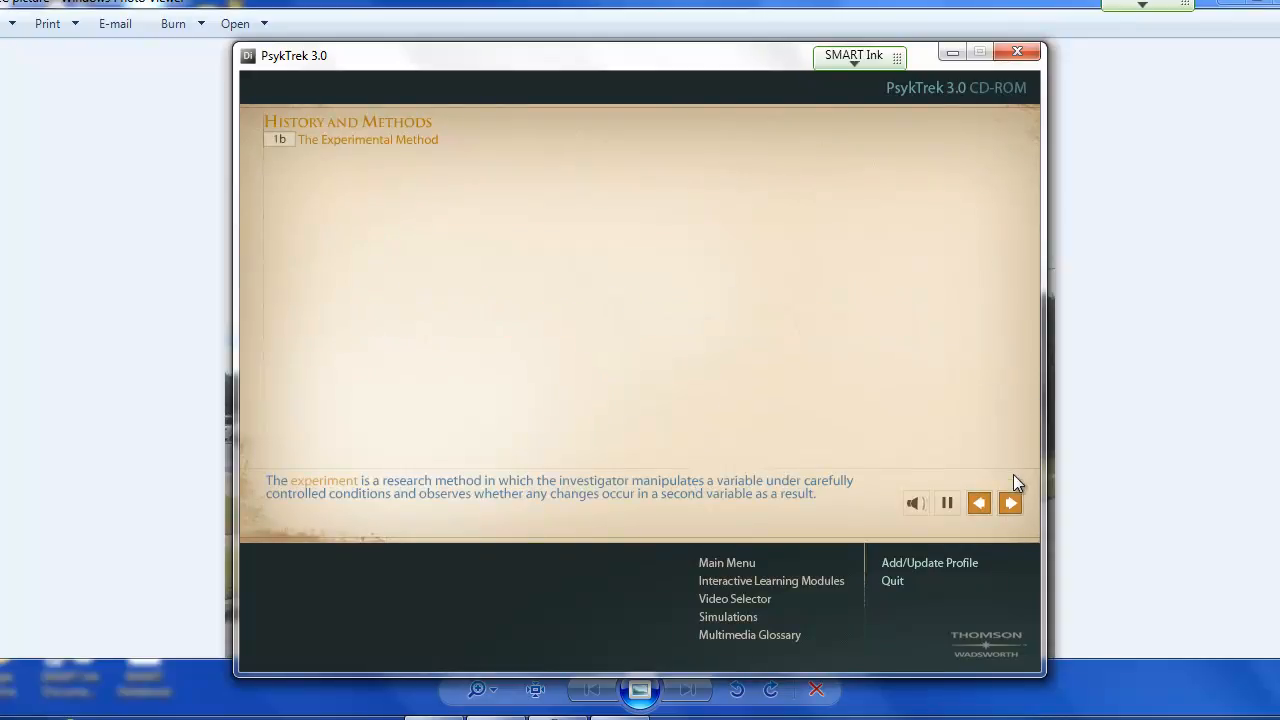
Step: Step through the How X affects Y slides, past the group-size example, to the Concept Check
left_click(1010, 503)
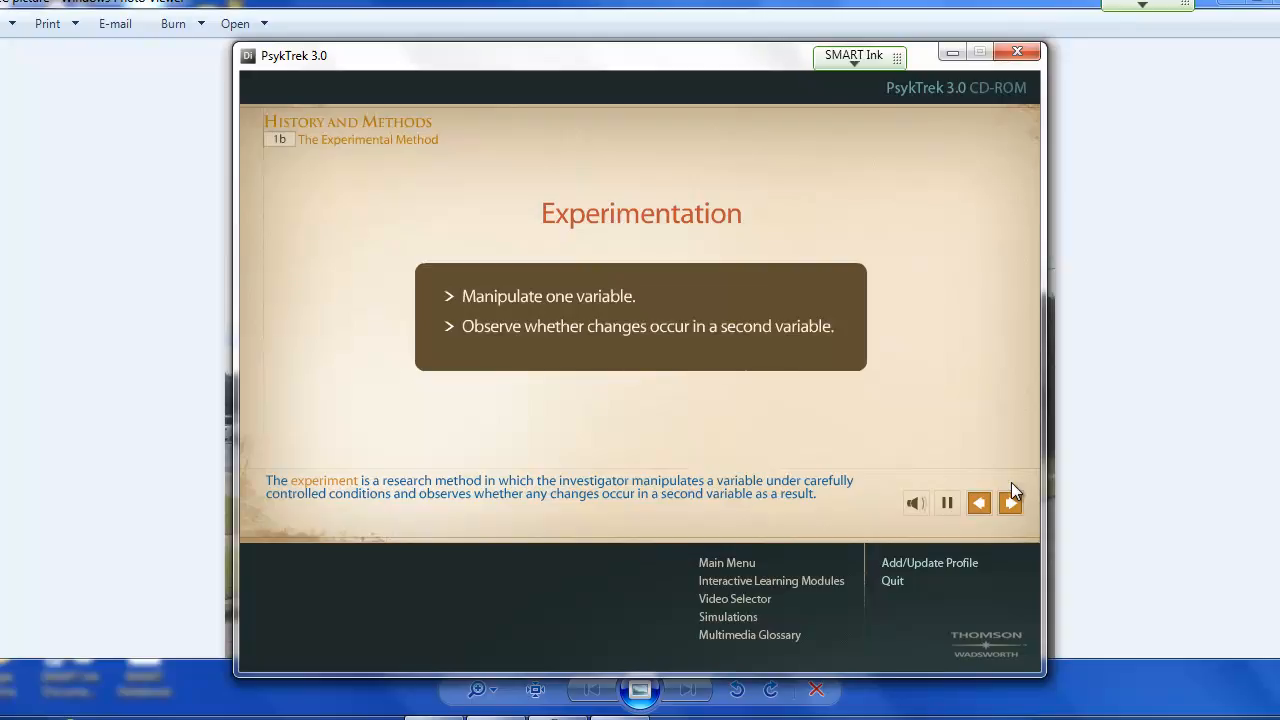
left_click(324, 481)
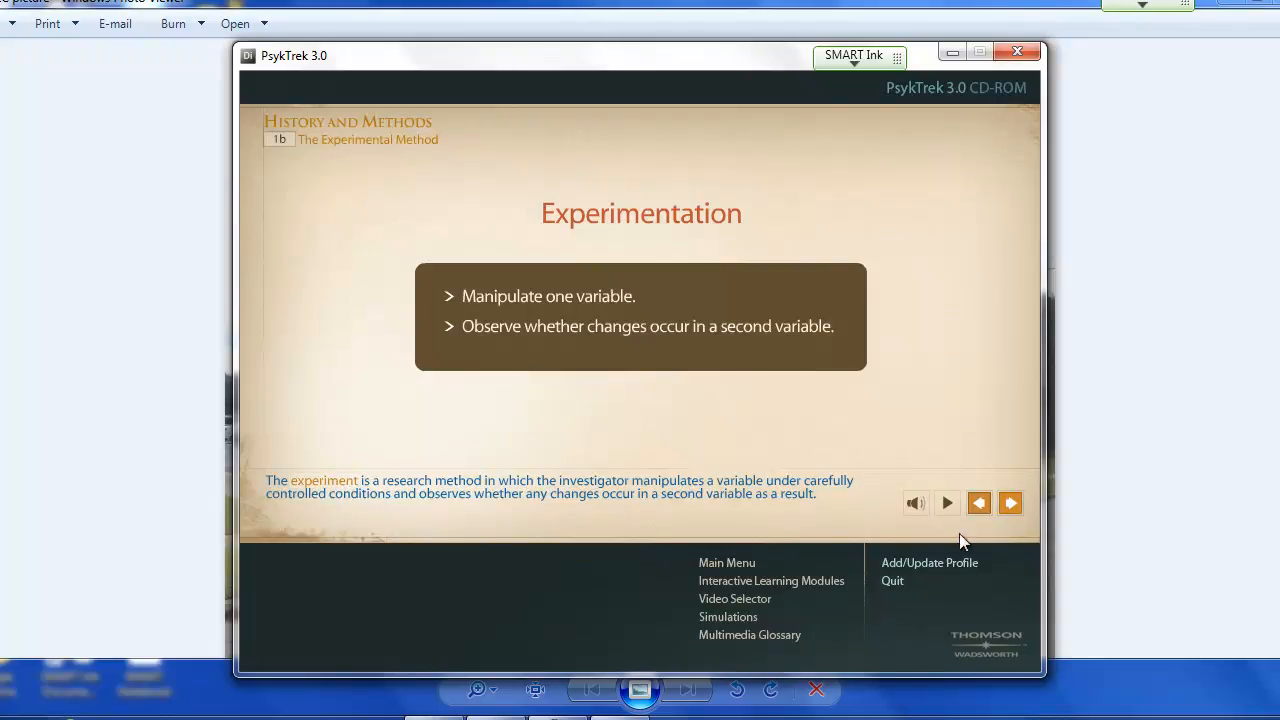
left_click(1009, 503)
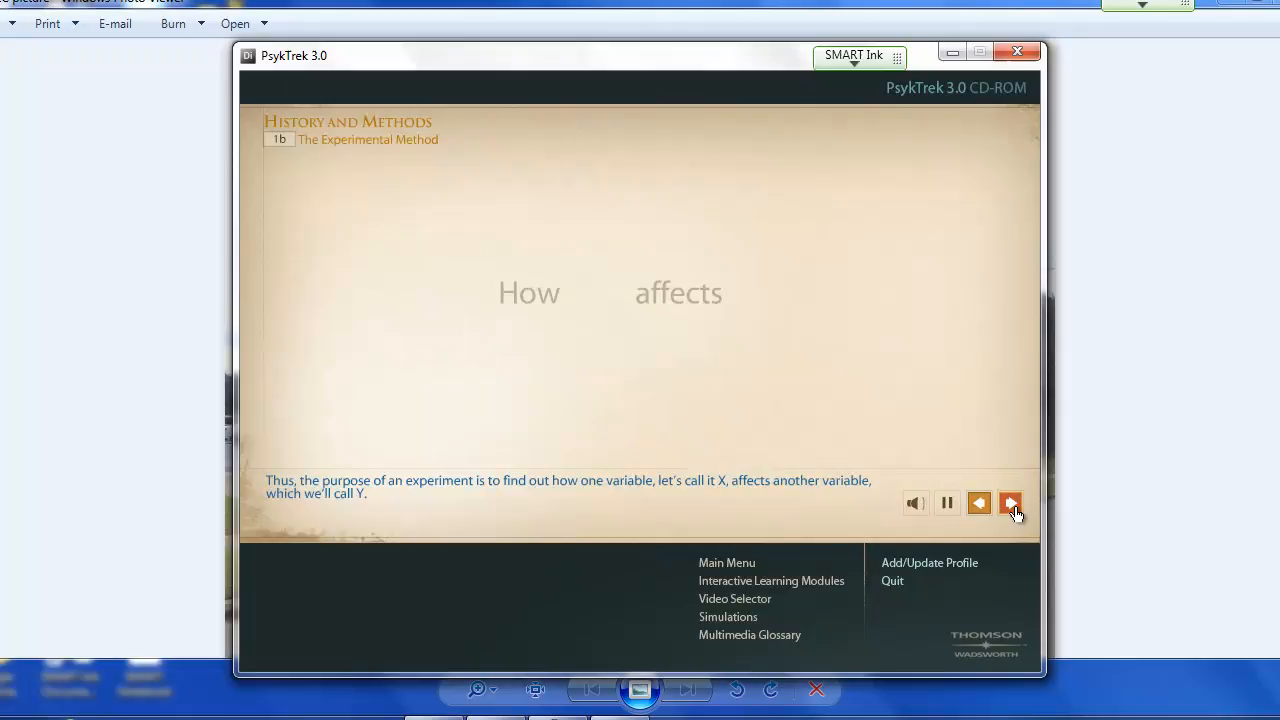
left_click(1010, 503)
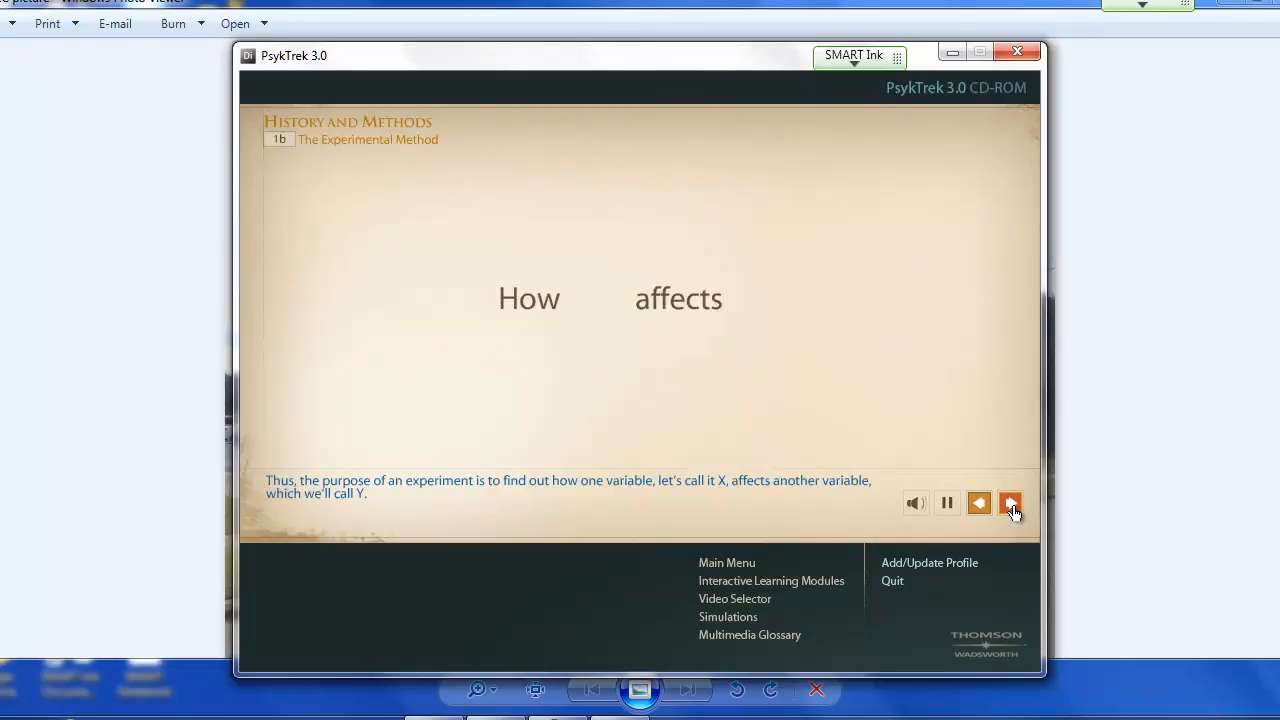
left_click(1010, 503)
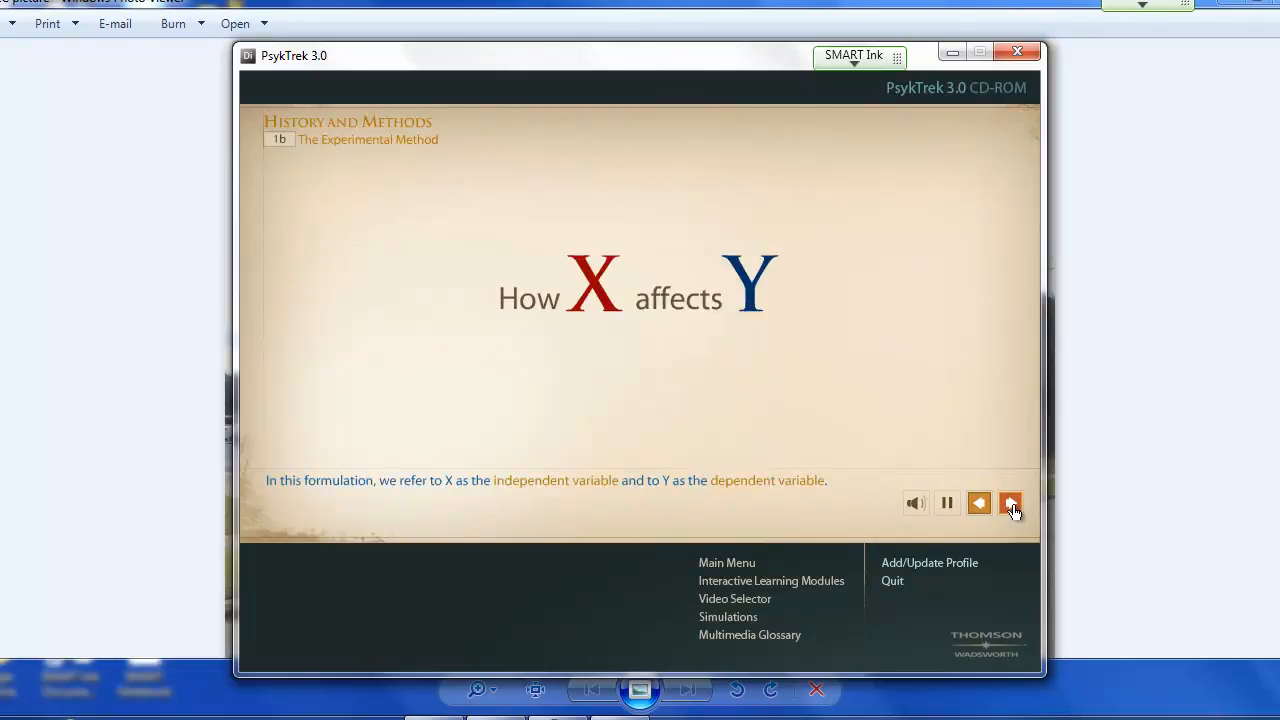
left_click(1010, 503)
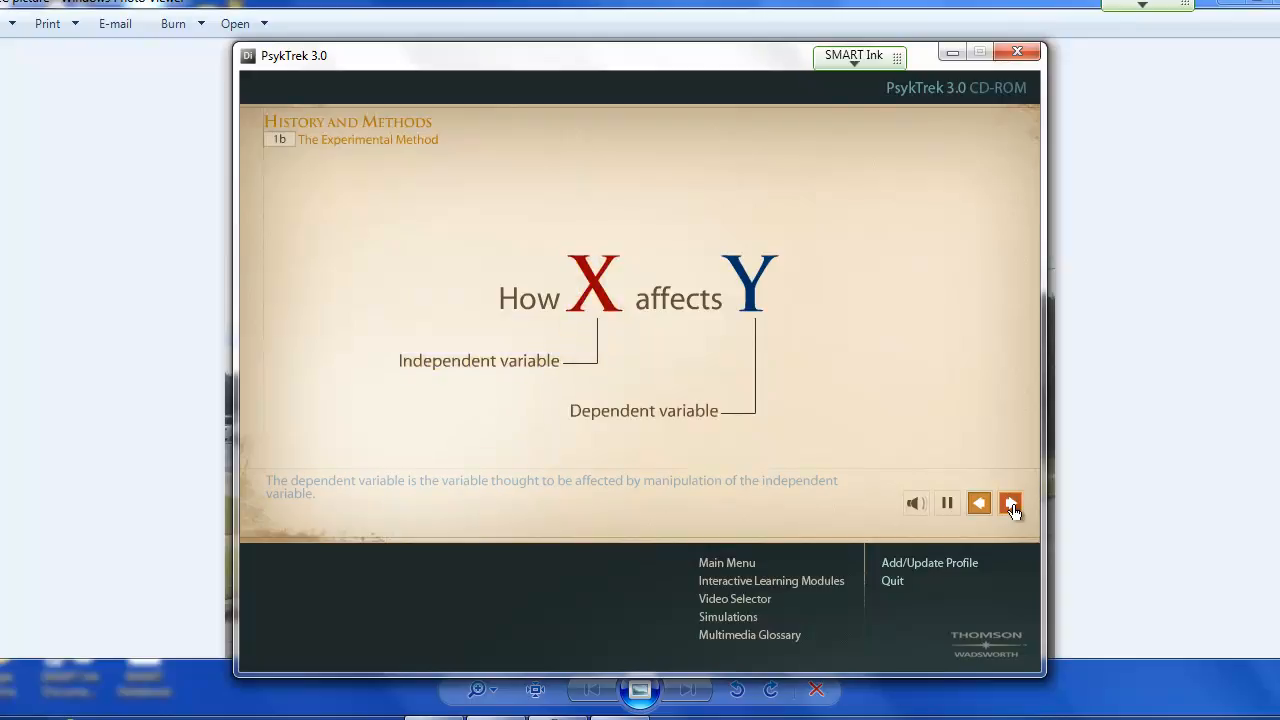
left_click(1010, 503)
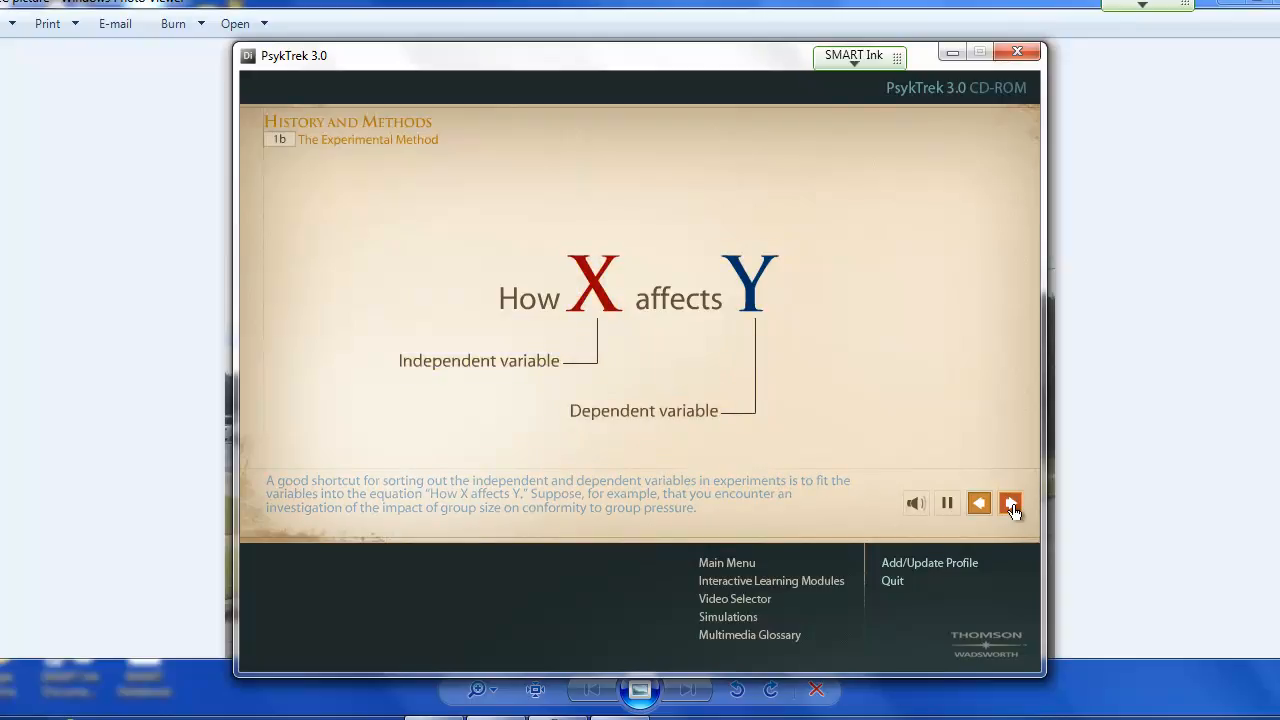
left_click(1010, 503)
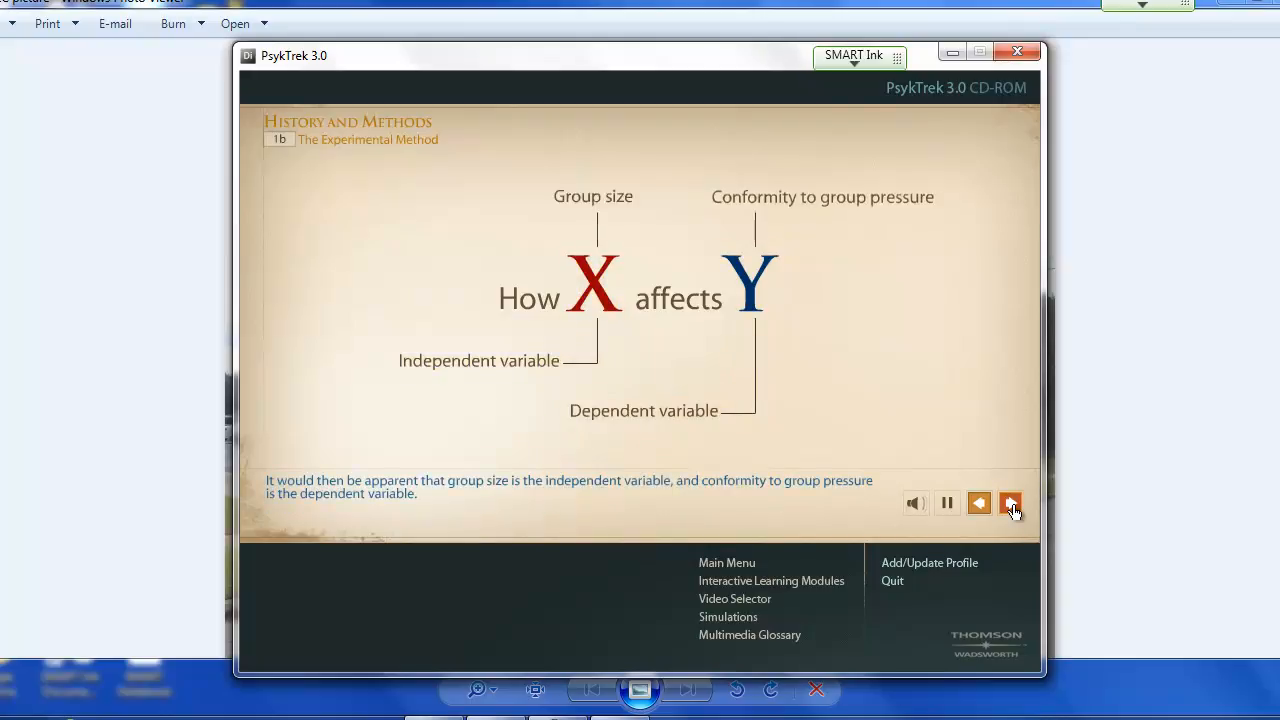
left_click(1010, 503)
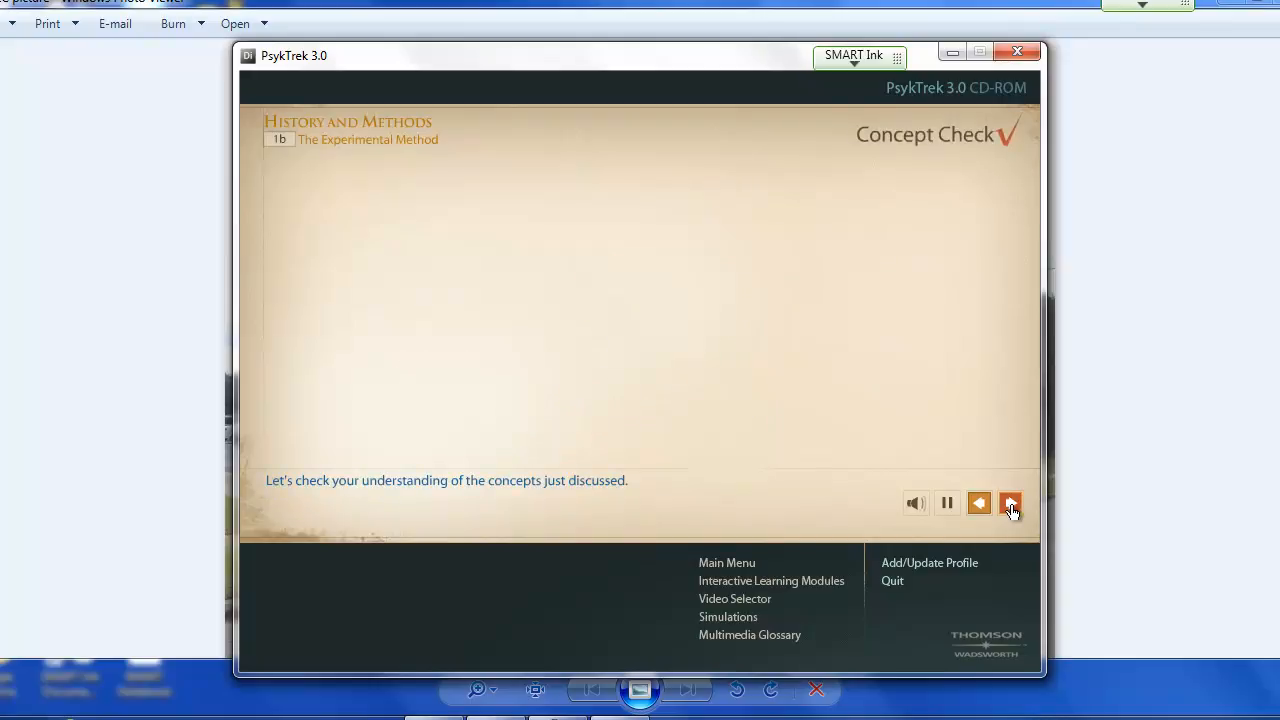
Step: Answer the independent and dependent variable questions, then return to Interactive Learning Modules
left_click(1010, 503)
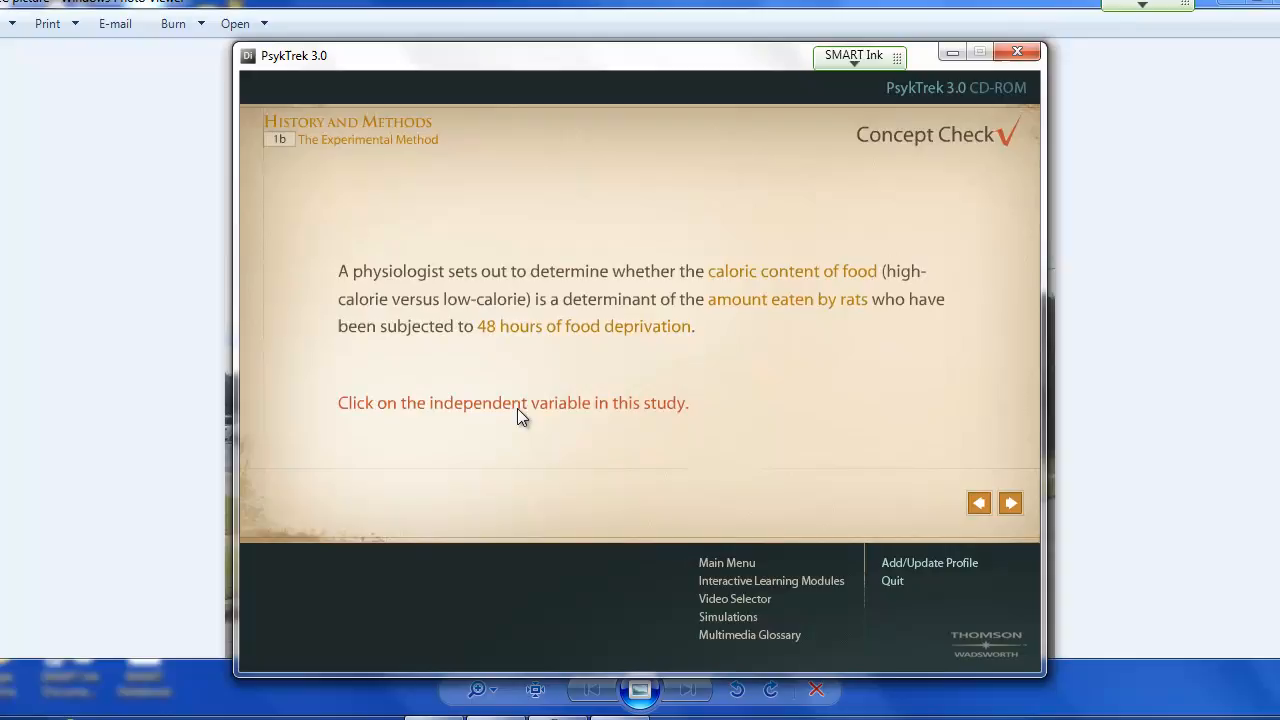
left_click(786, 299)
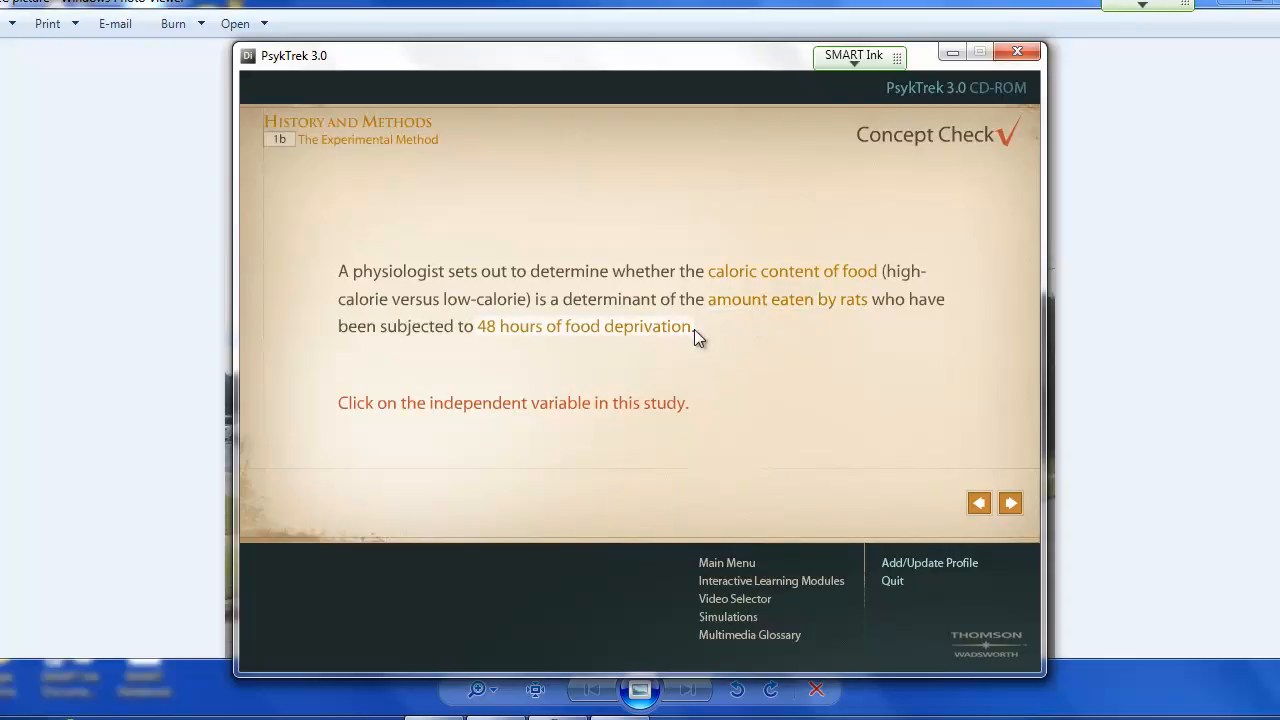
left_click(584, 326)
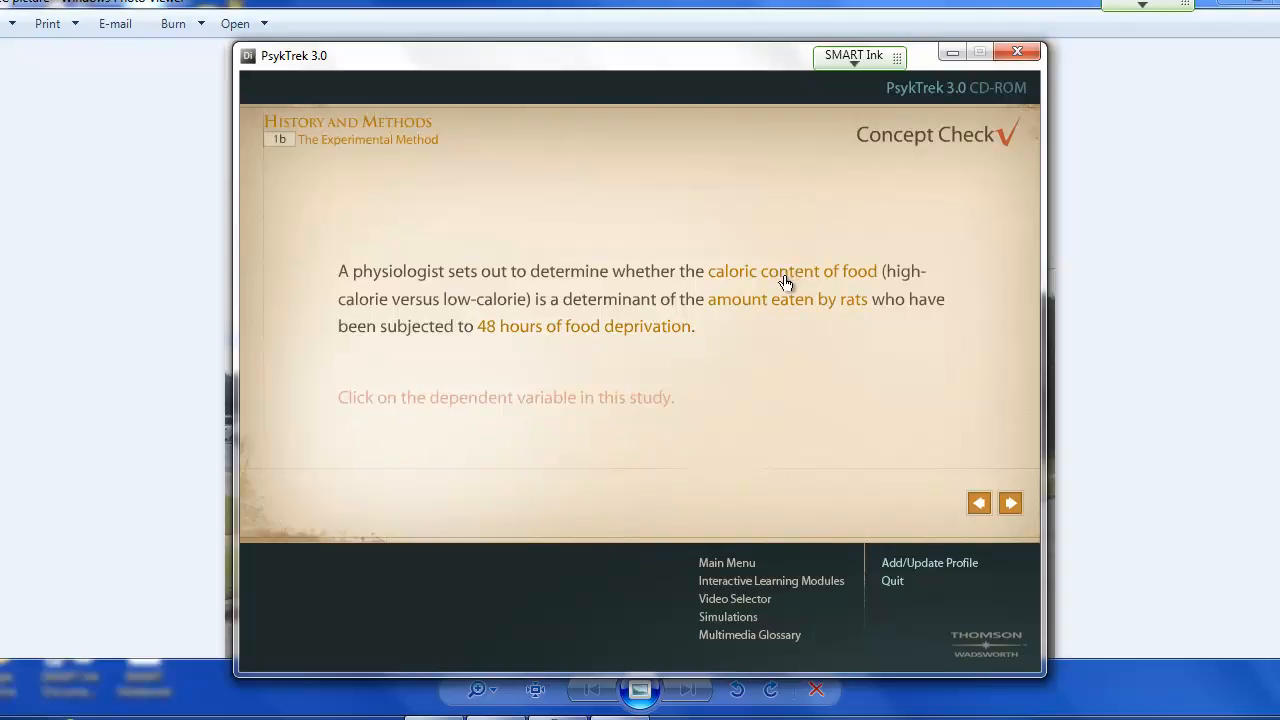
left_click(583, 326)
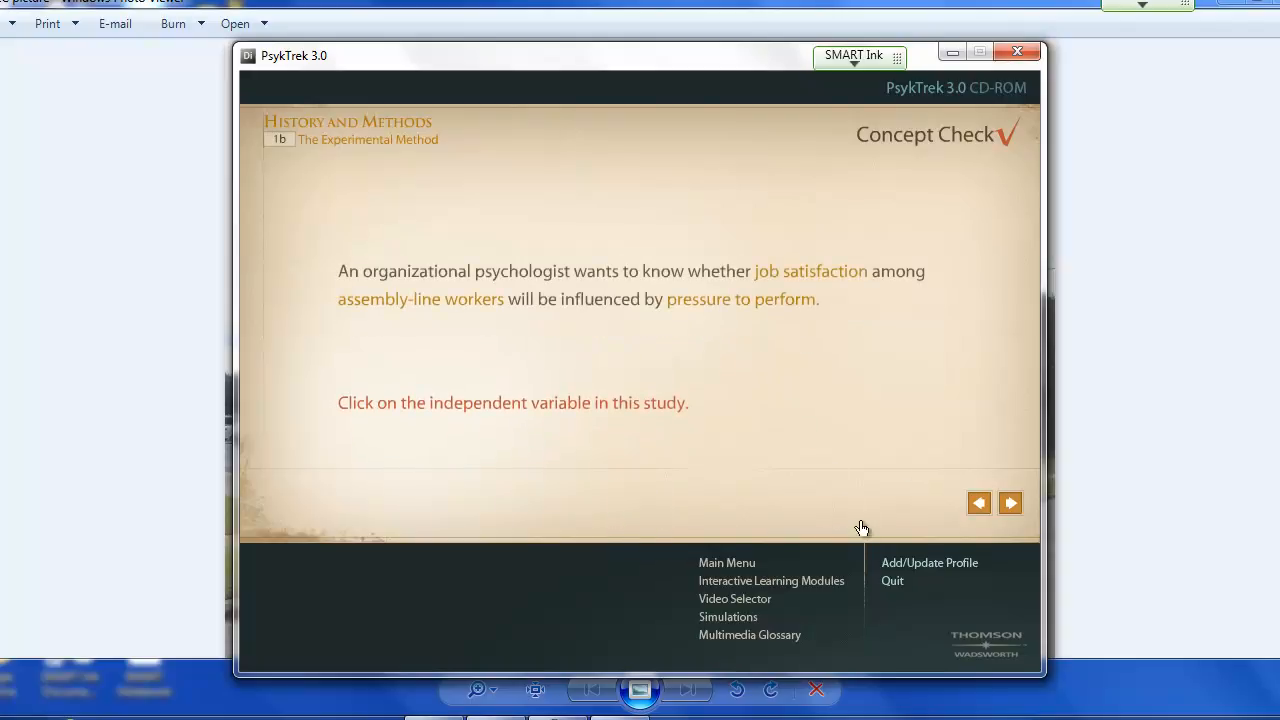
left_click(770, 580)
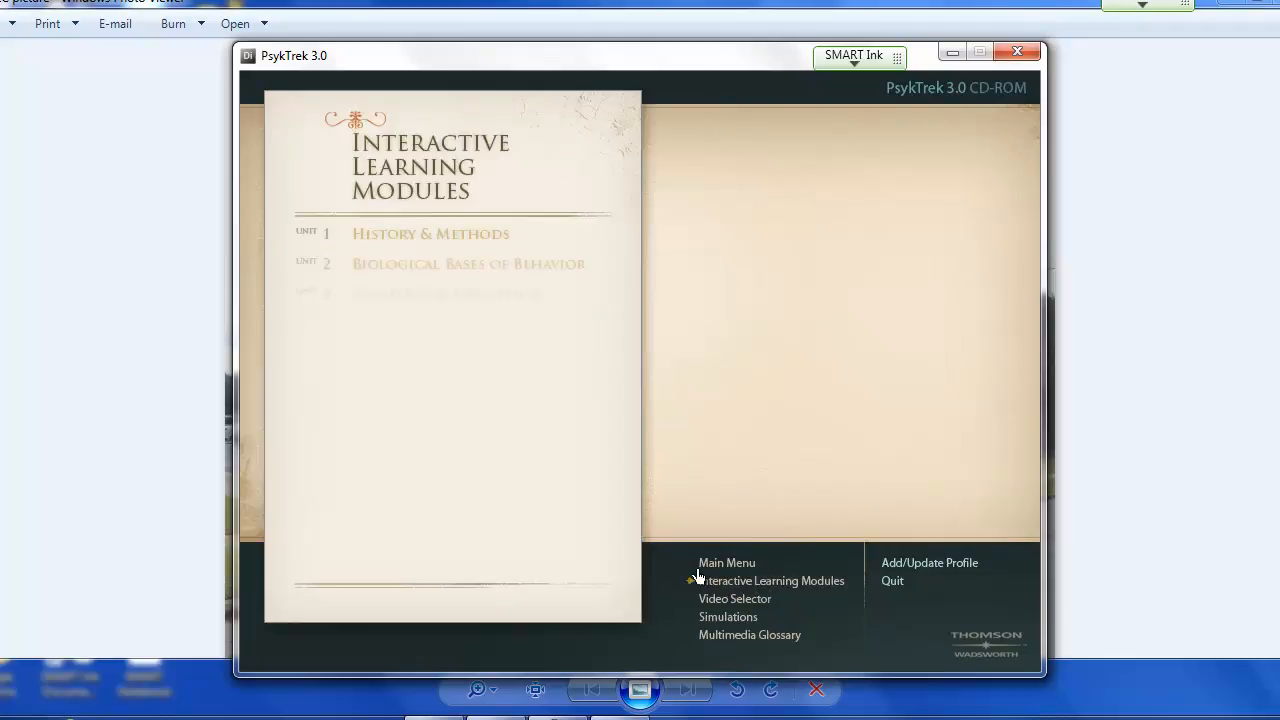
Step: Expand Unit 1 History & Methods to list its modules among the twelve units
left_click(771, 580)
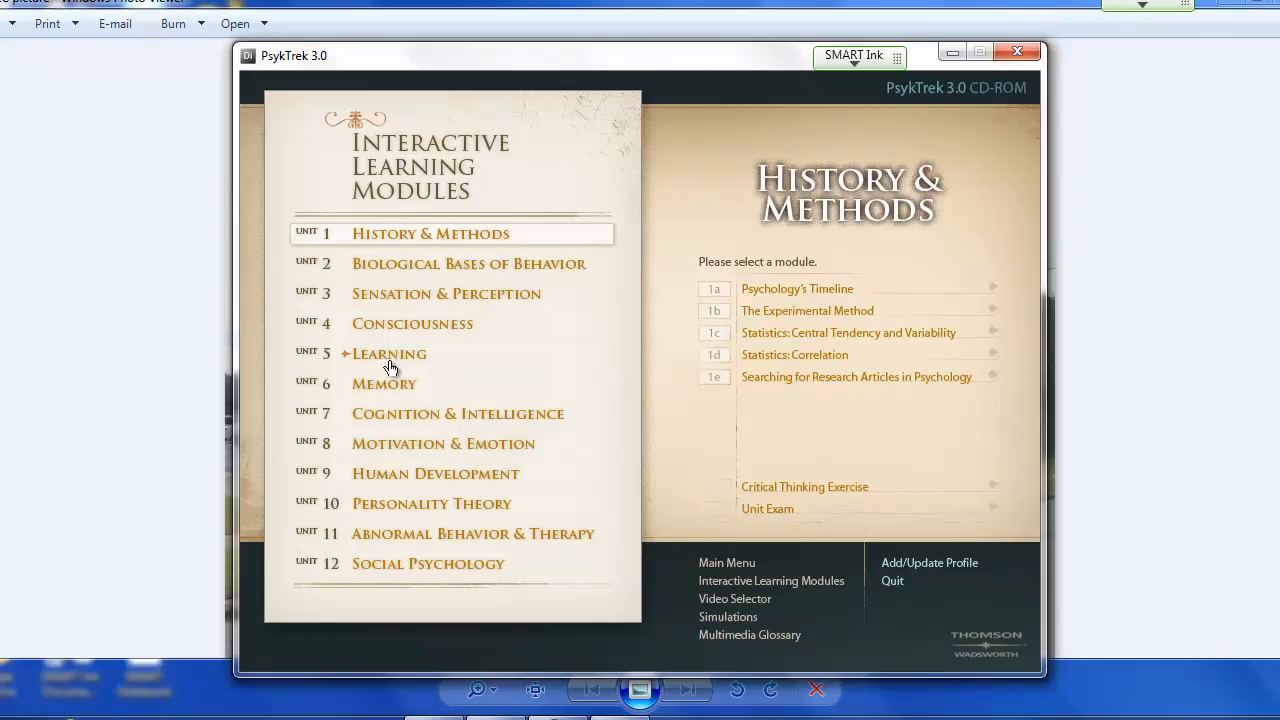
mouse_move(478, 373)
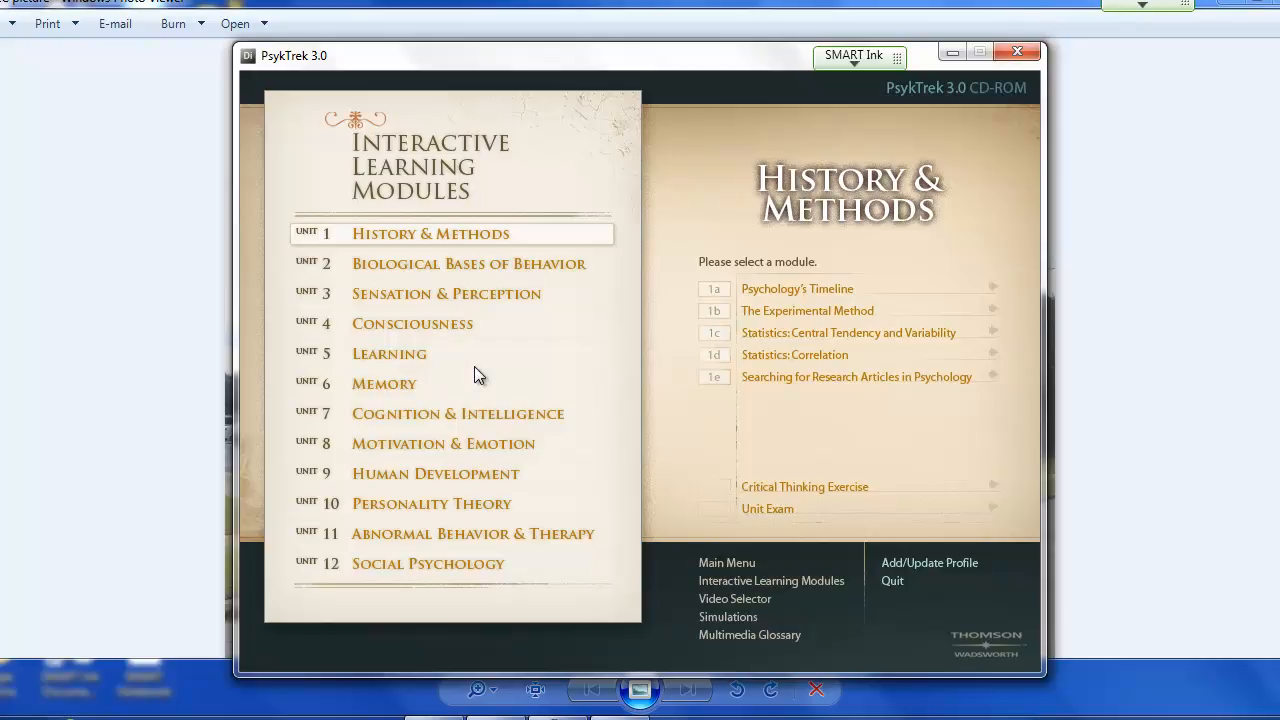